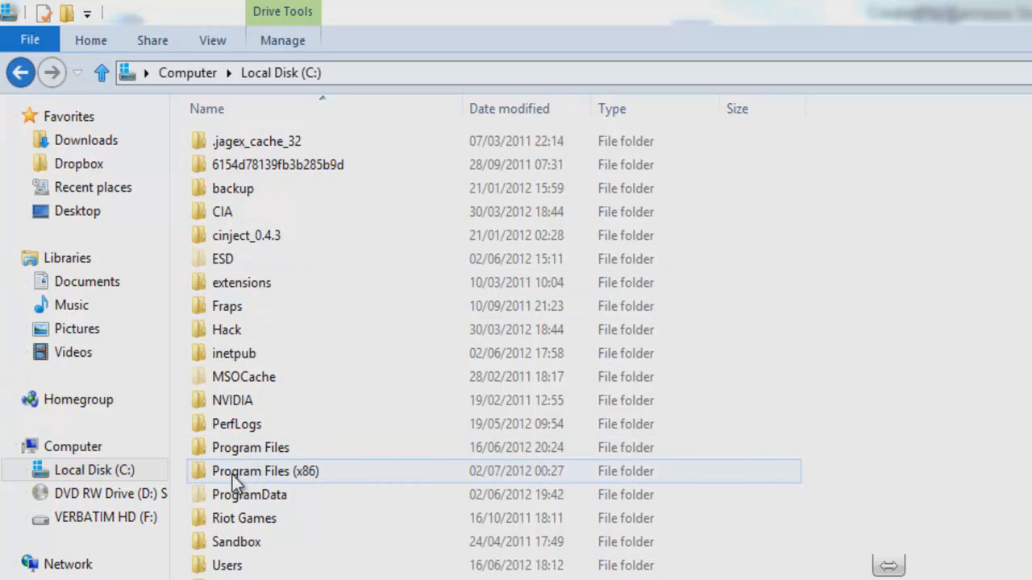
Step: Navigate into Program Files (x86) and then the Steam folder on the C: drive
double_click(265, 471)
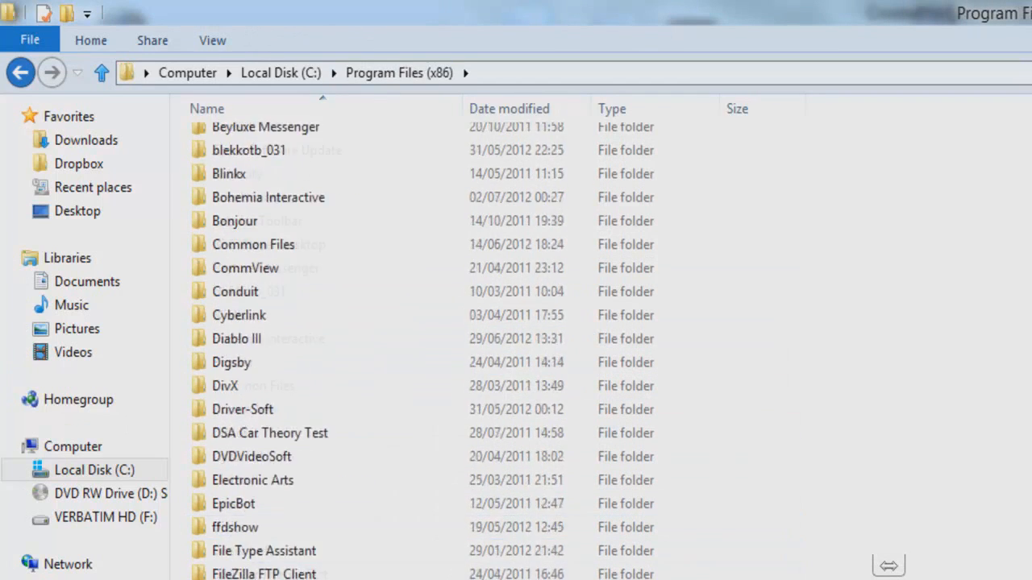
scroll("down", 3)
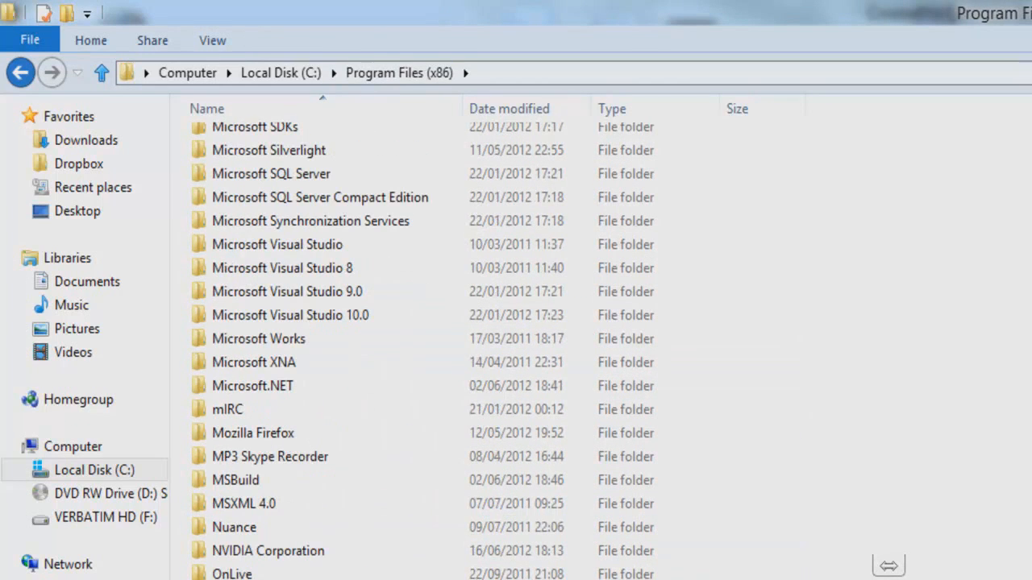
scroll("down", 3)
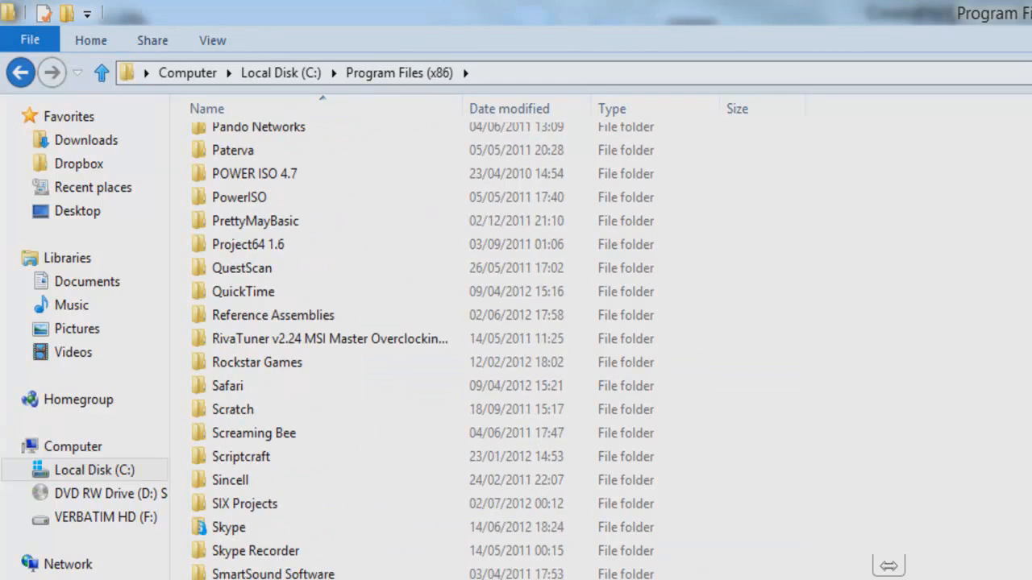
scroll("down", 3)
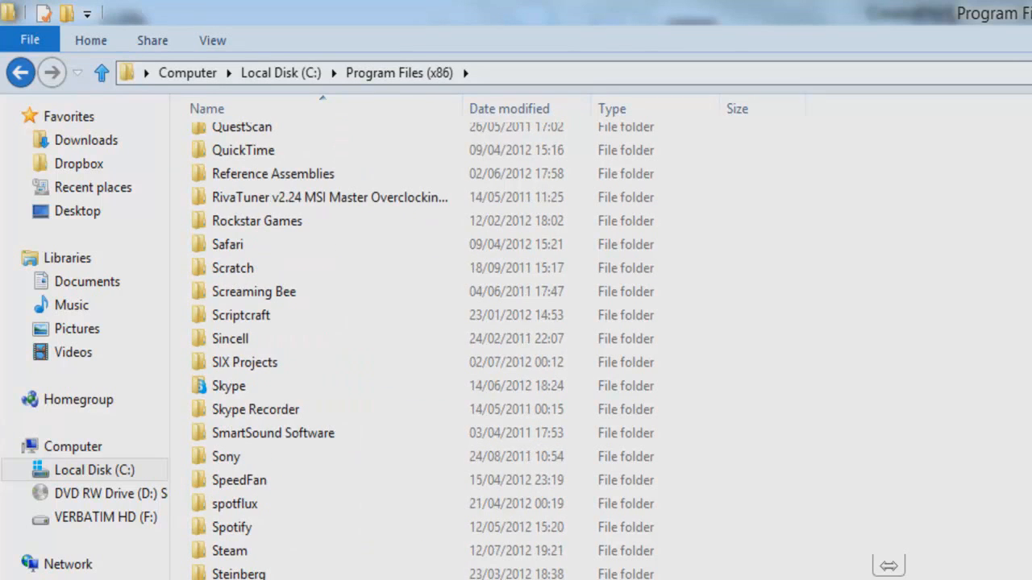
left_click(229, 481)
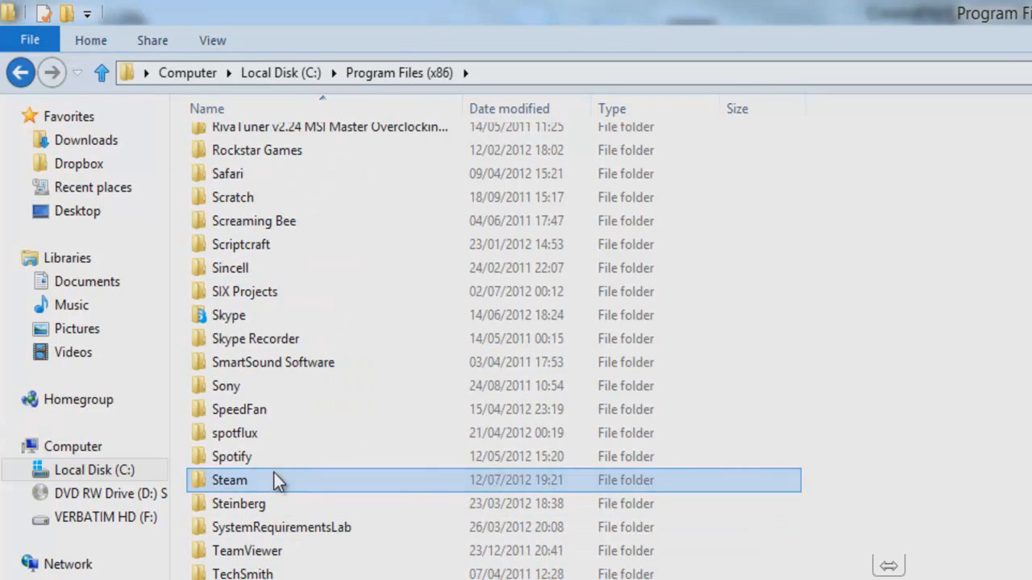
double_click(229, 480)
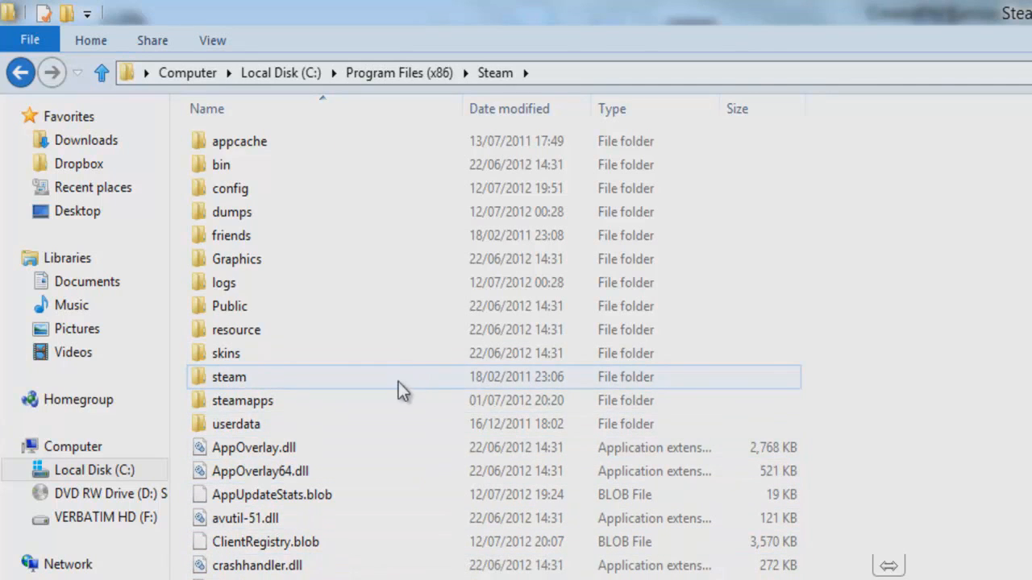
Step: Continue through steamapps and common into the arma 2 game folder
left_click(242, 400)
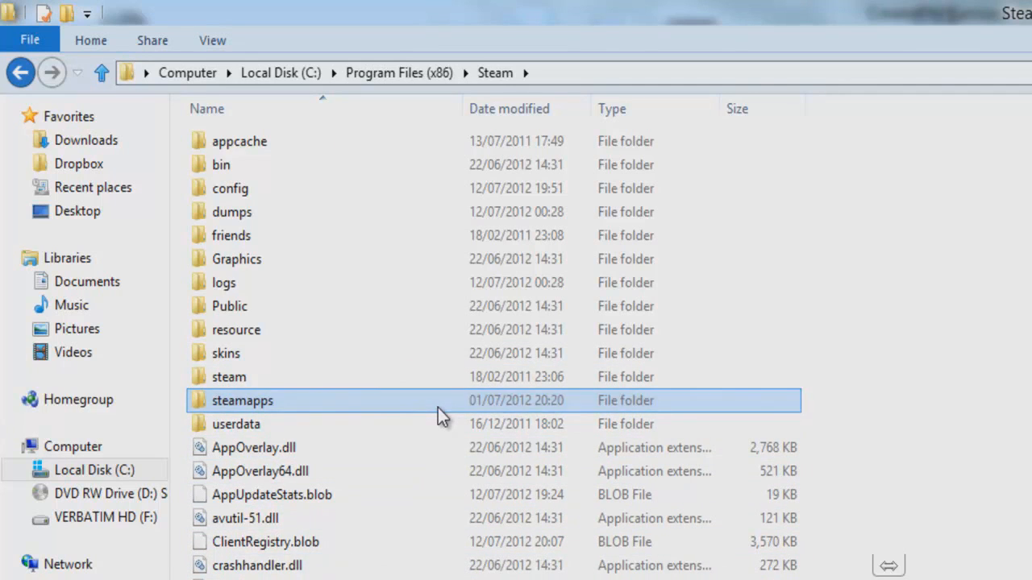
double_click(242, 400)
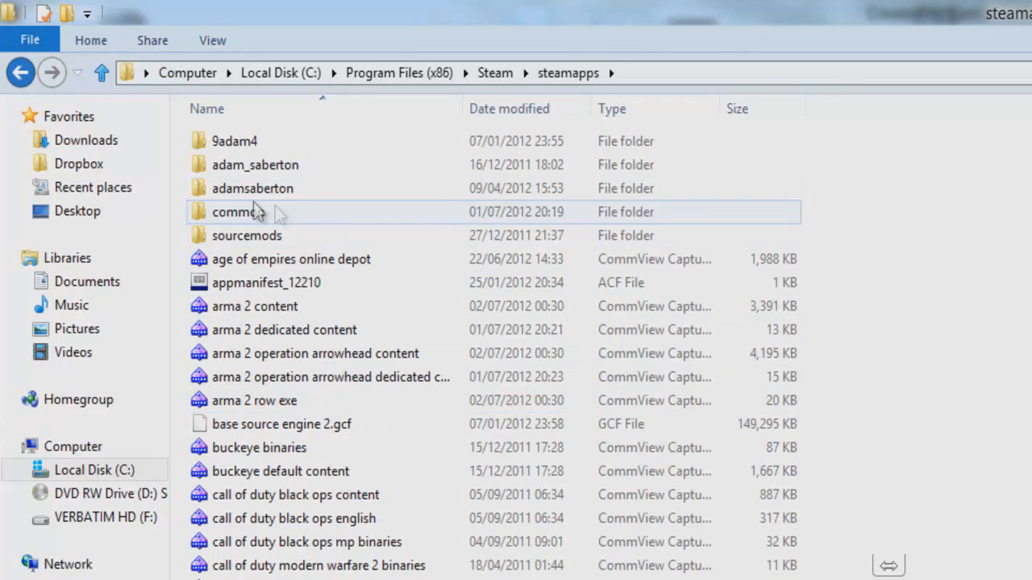
double_click(237, 211)
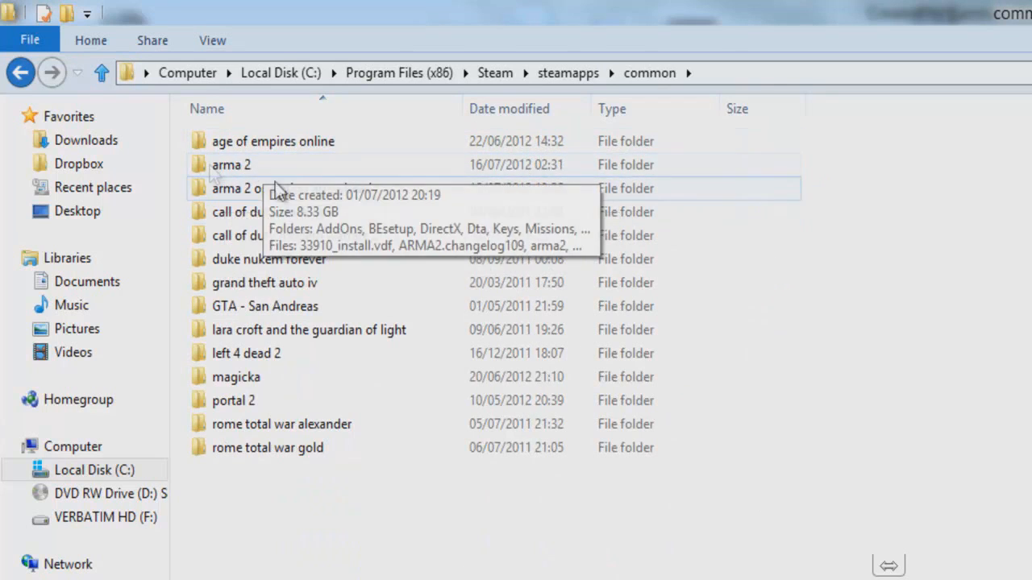
left_click(232, 164)
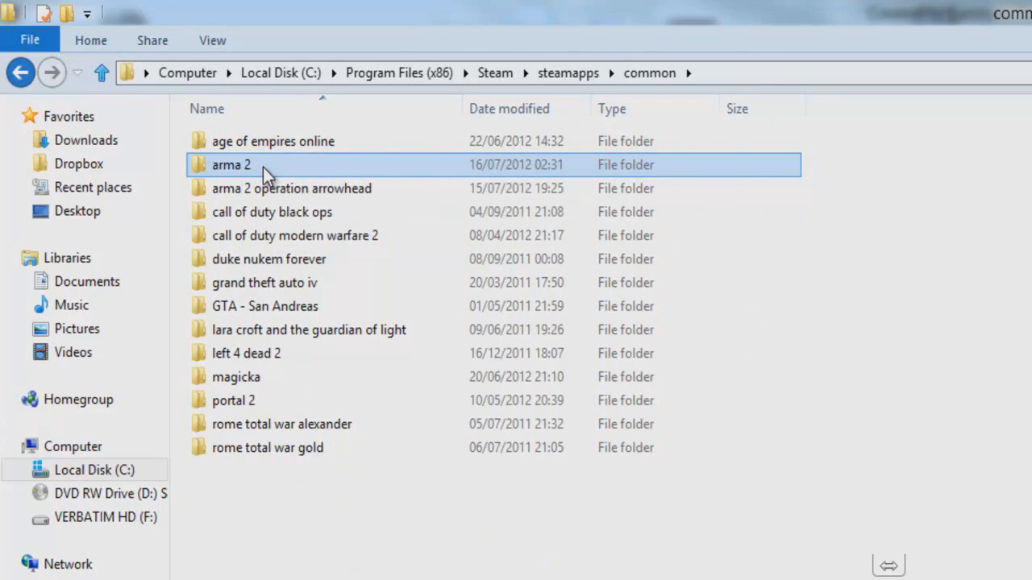
double_click(232, 165)
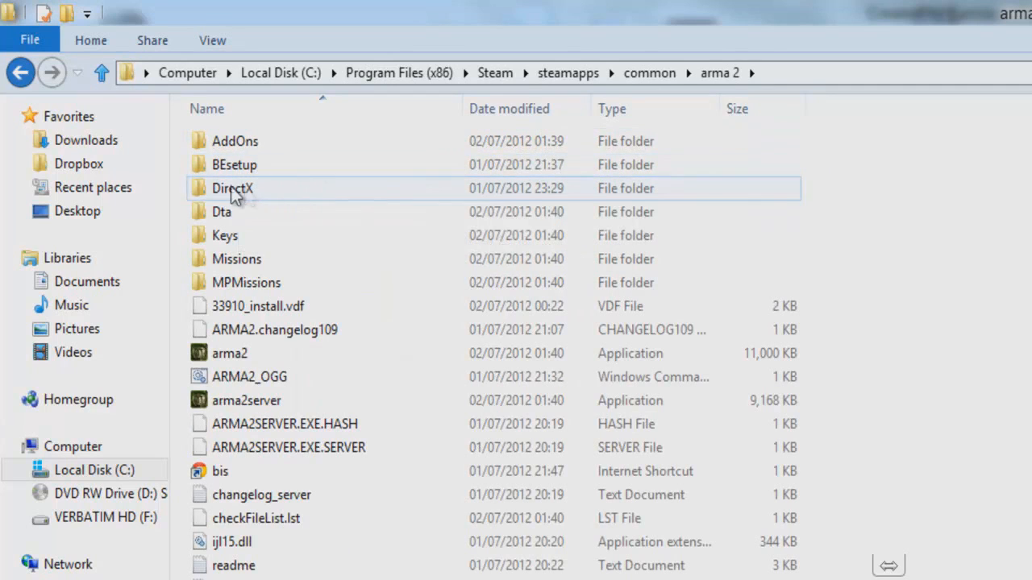
mouse_move(306, 197)
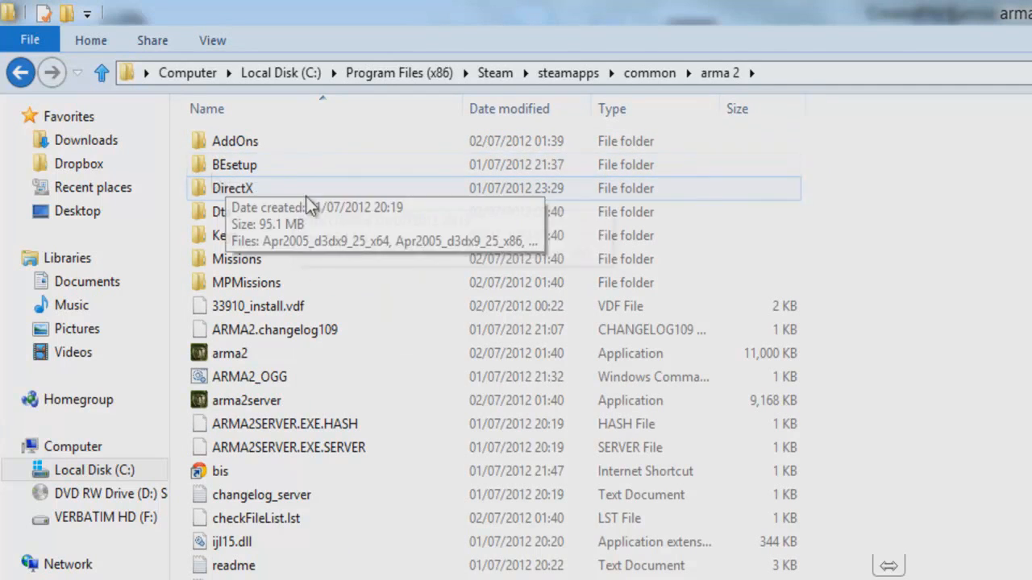
mouse_move(234, 164)
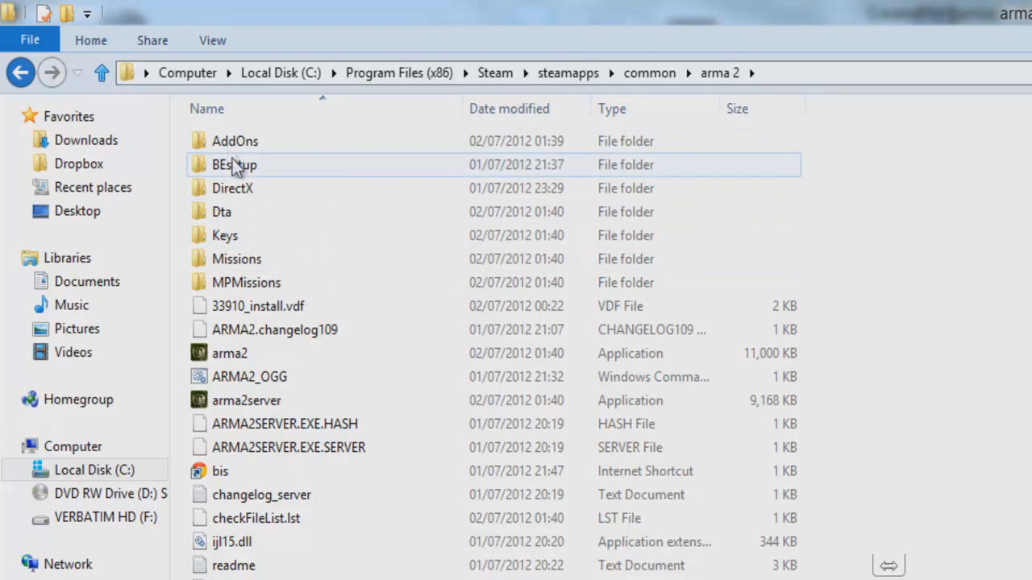
Step: Run setup_BattlEyeARMA2 from BEsetup so checkFileList.lst appears, and select that file
double_click(234, 164)
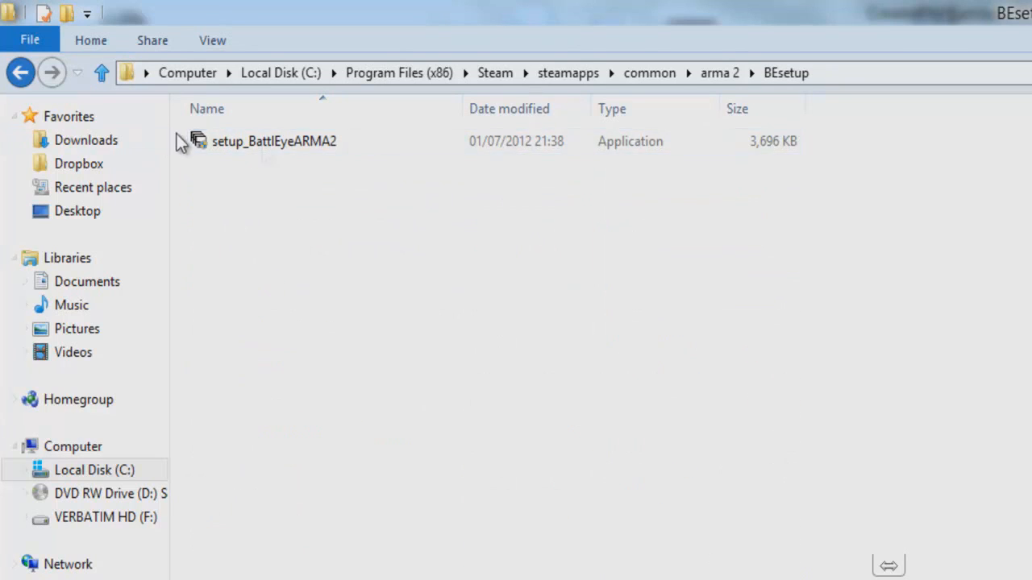
double_click(274, 142)
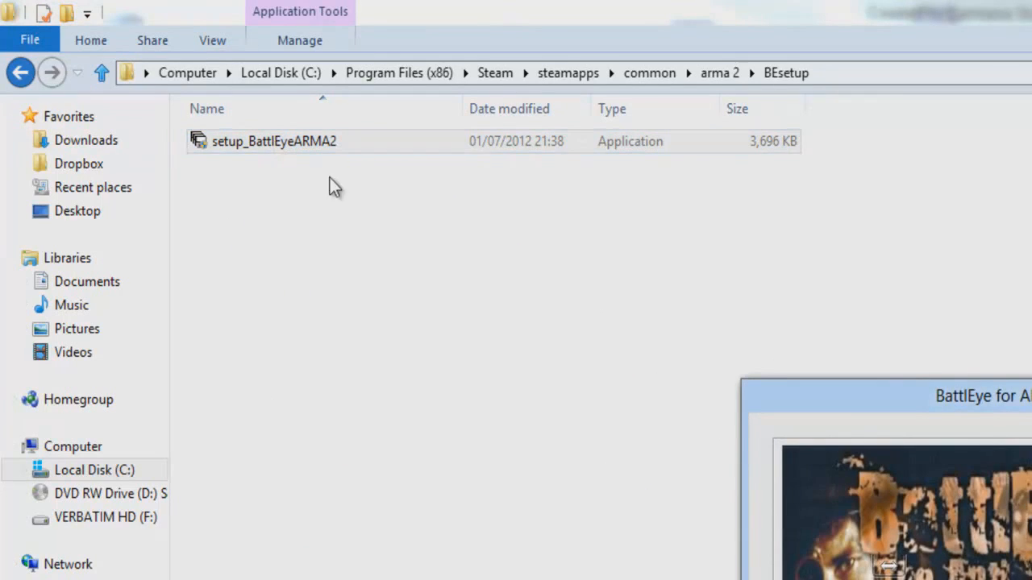
double_click(274, 142)
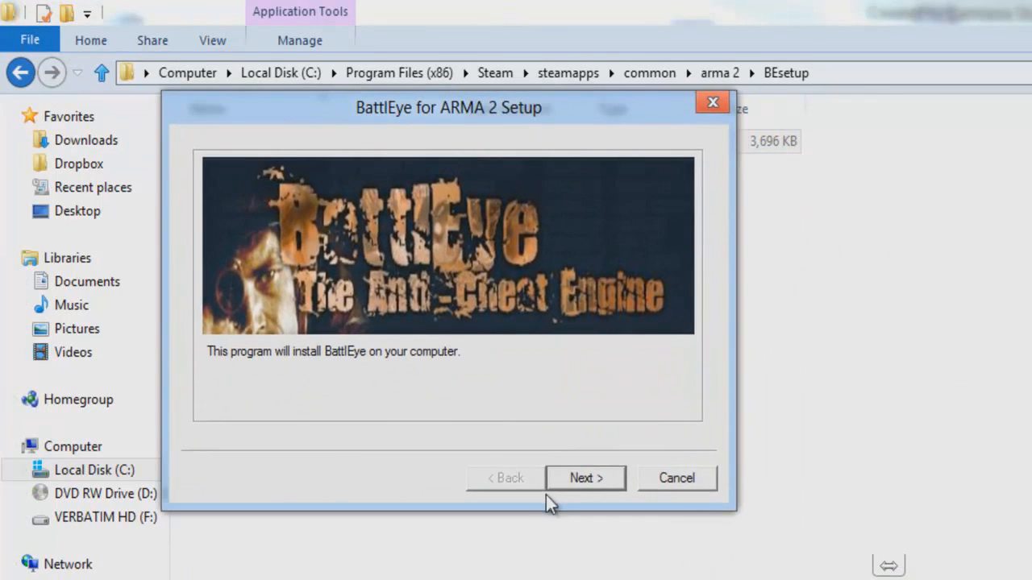
left_click(585, 477)
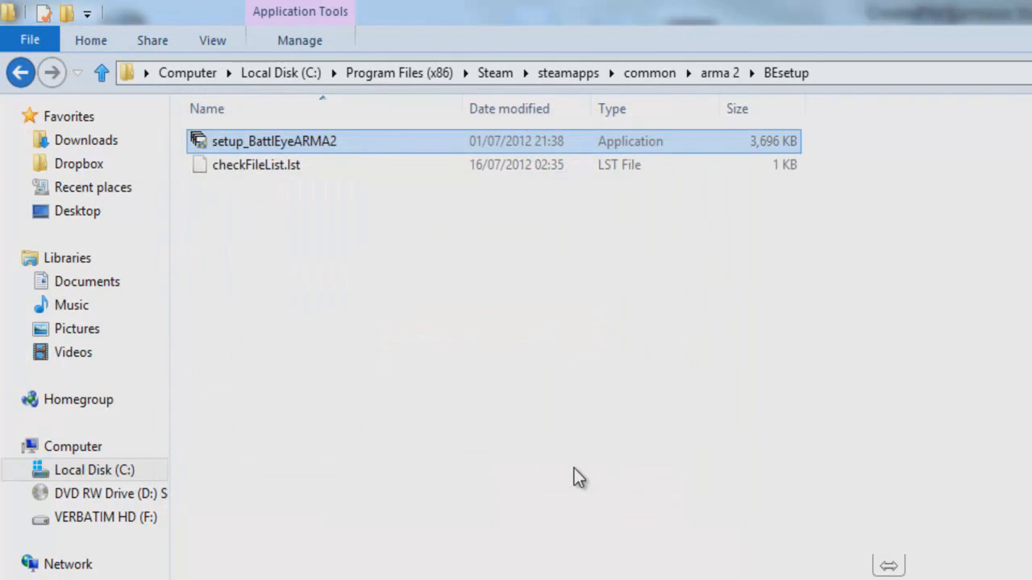
left_click(257, 165)
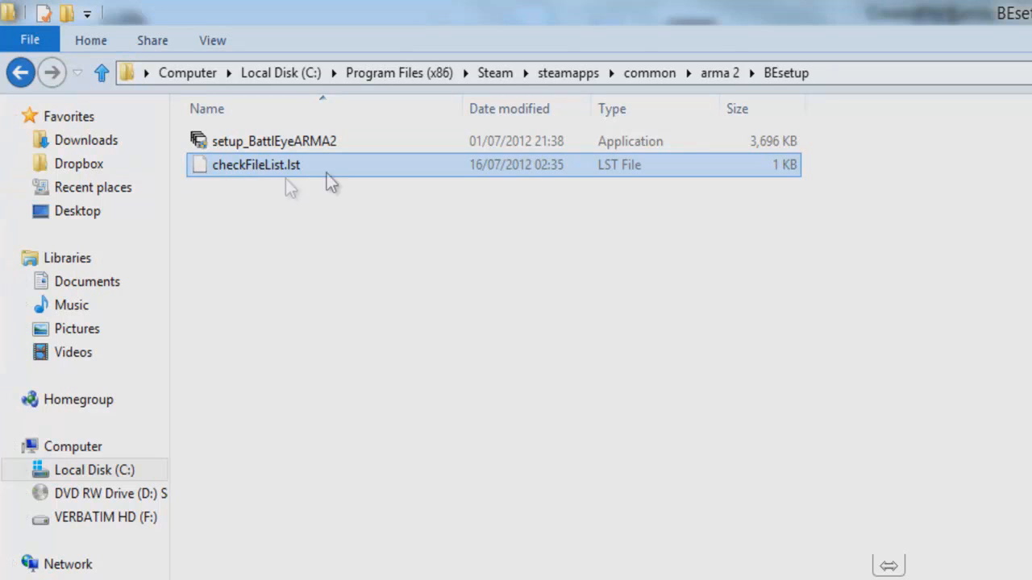
mouse_move(266, 185)
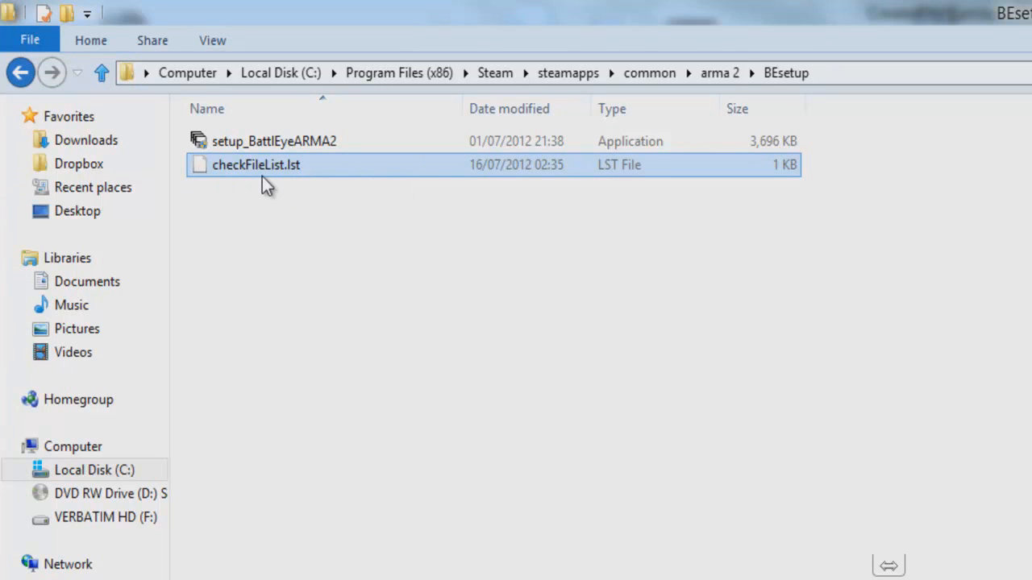
Step: Copy checkFileList.lst to the clipboard and return to the common folder
right_click(256, 164)
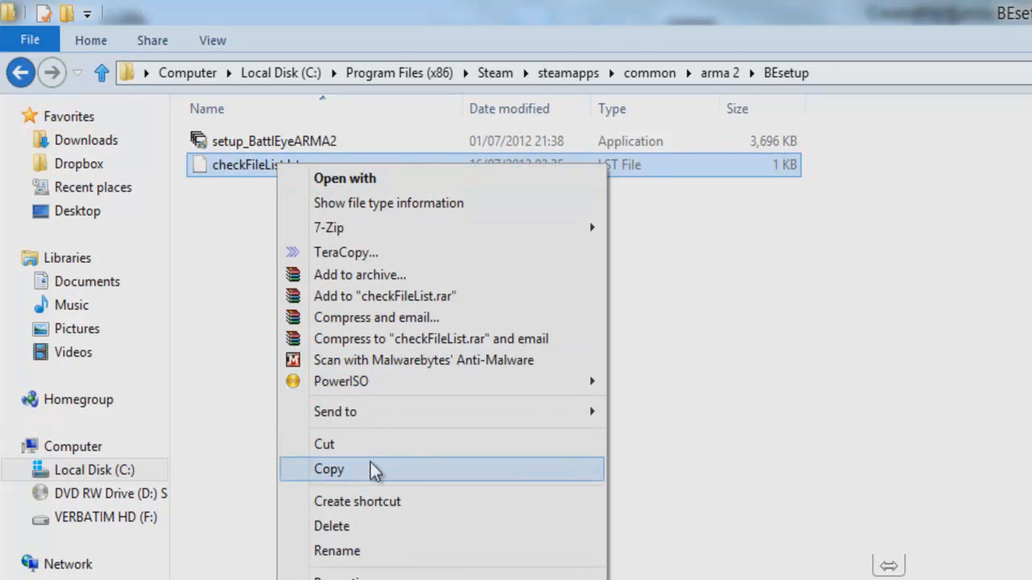
left_click(19, 72)
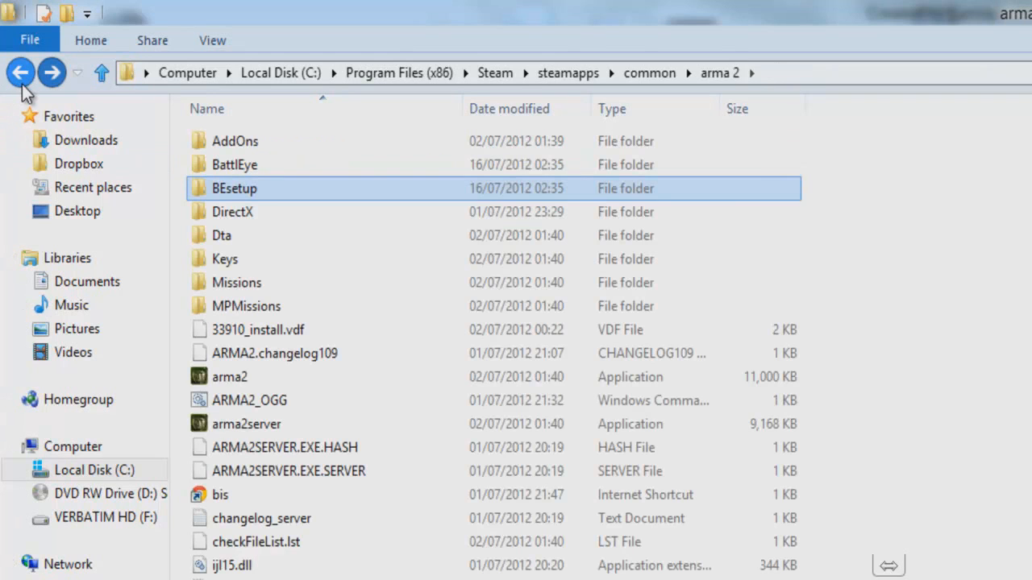
left_click(19, 73)
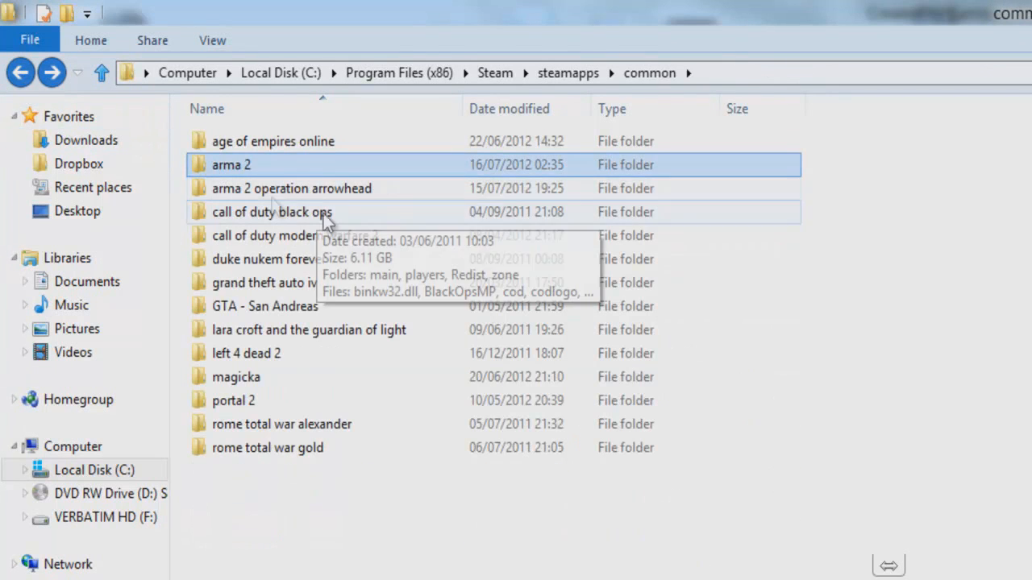
Step: Enter arma 2 operation arrowhead and bring up the paste options in its empty area
double_click(292, 187)
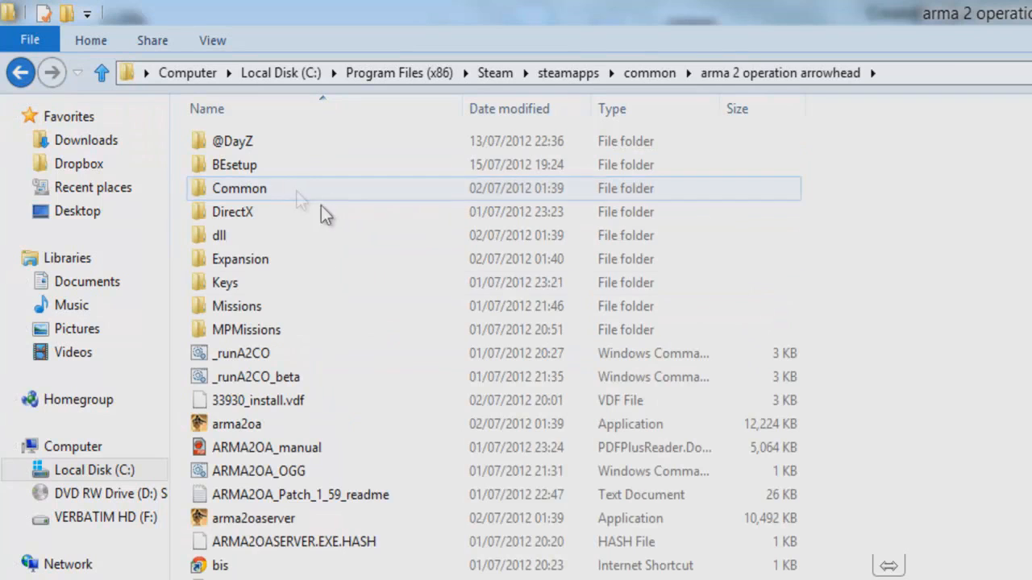
right_click(771, 400)
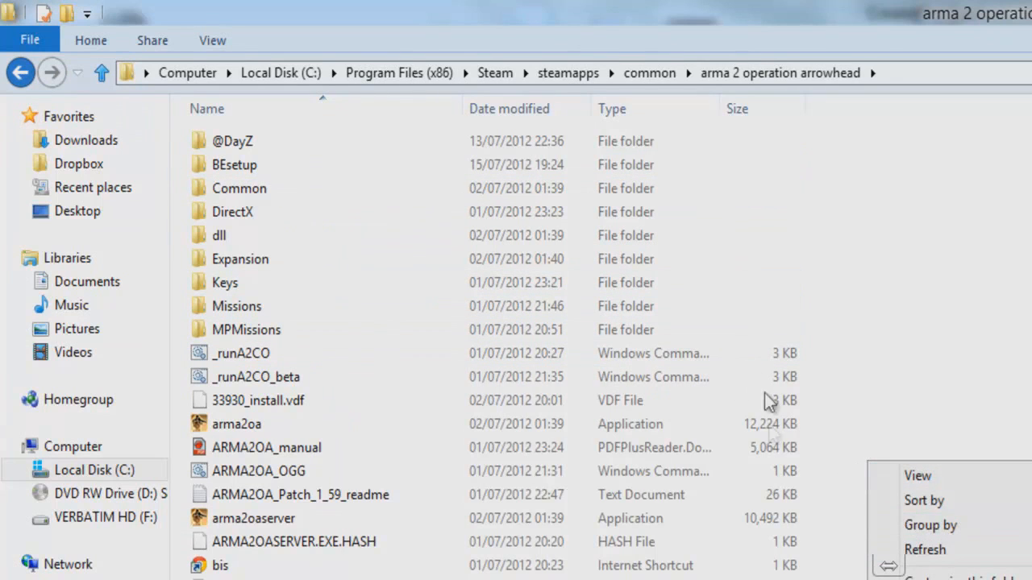
right_click(387, 384)
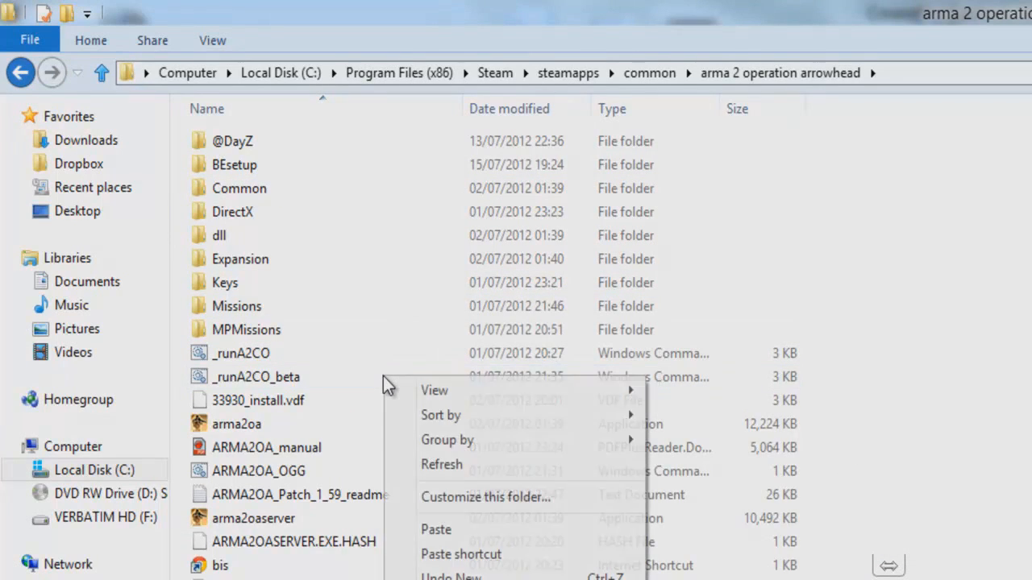
Step: Paste checkFileList.lst with TeraCopy, overwriting the existing file, and close the transfer window
left_click(435, 529)
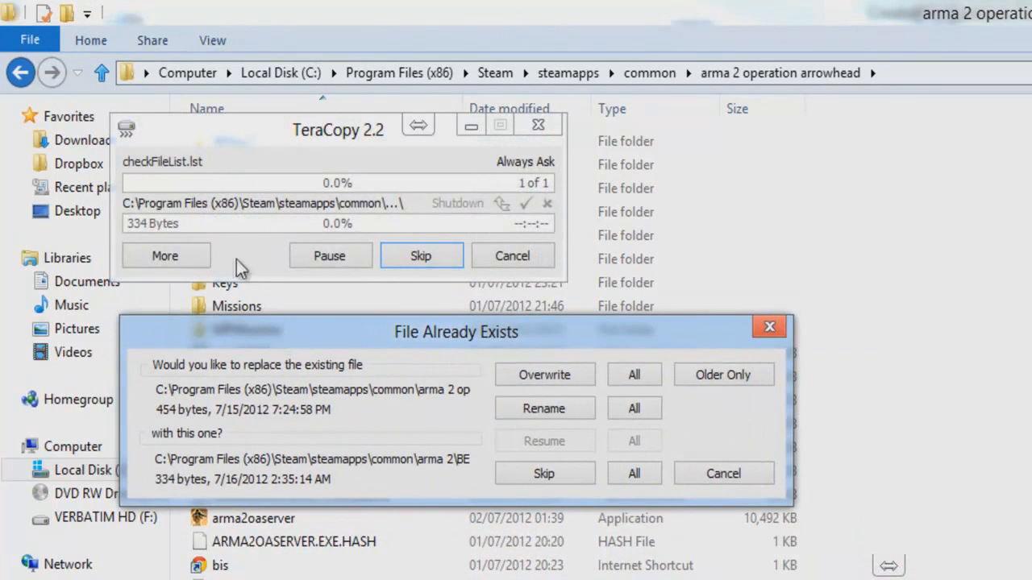
mouse_move(71, 305)
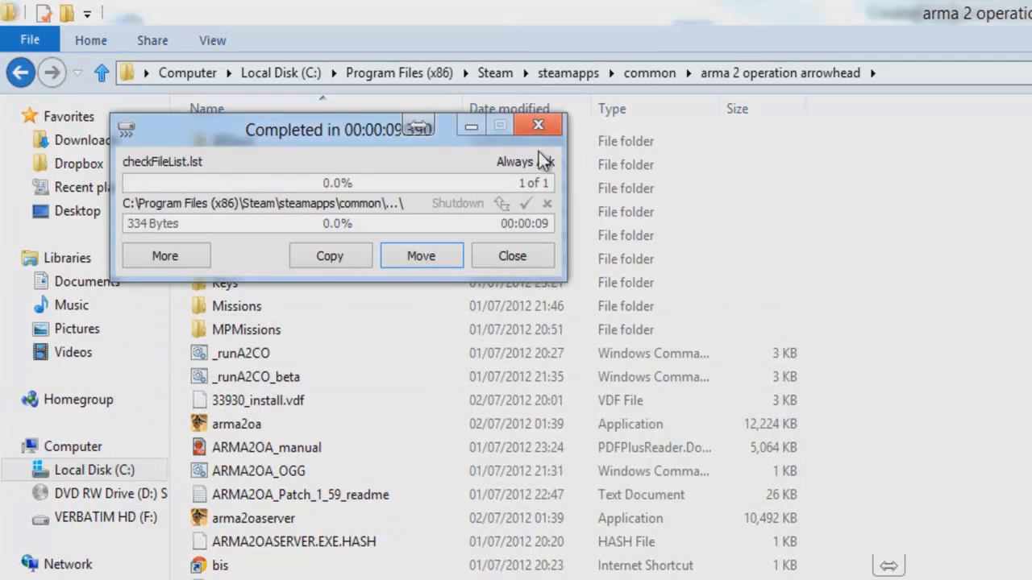
left_click(512, 255)
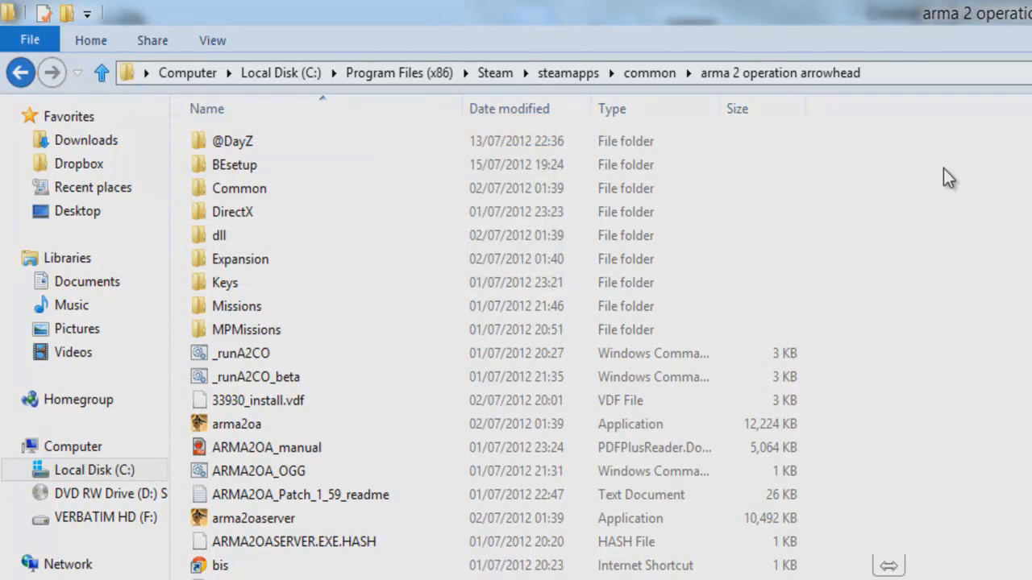